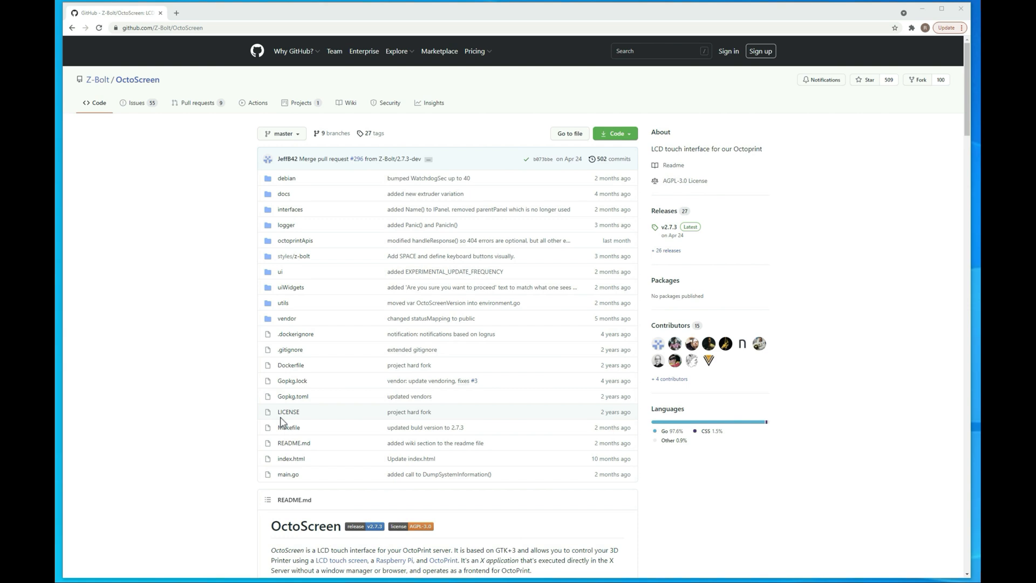
{"action": "mouse_move", "coordinate": [222, 441]}
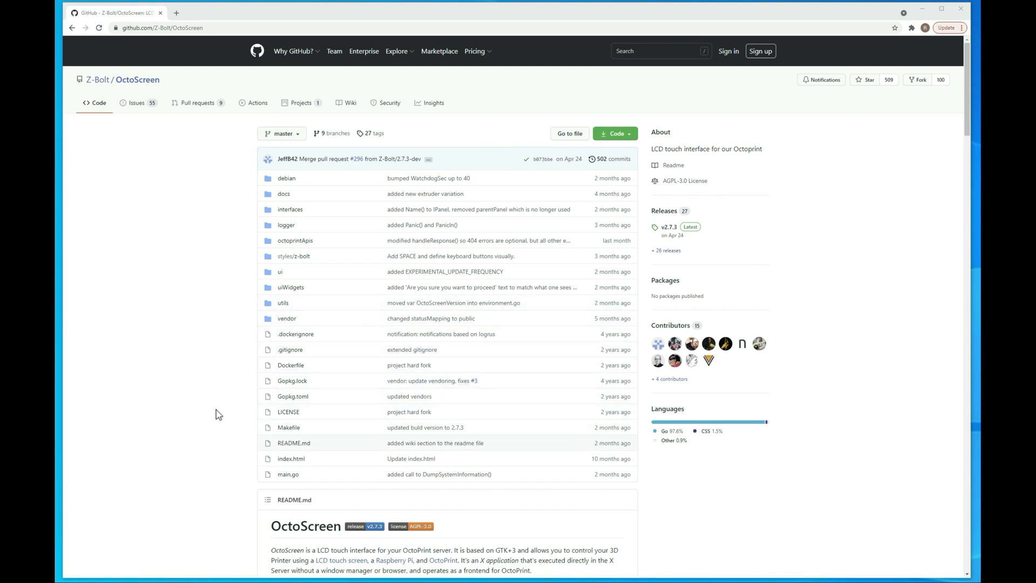
{"action": "mouse_move", "coordinate": [205, 458]}
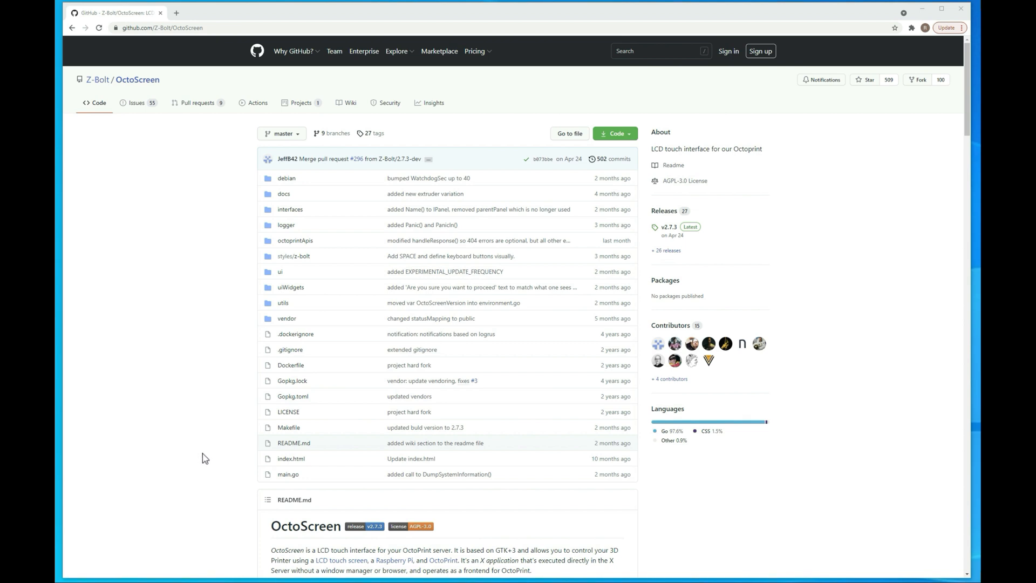
{"action": "mouse_move", "coordinate": [112, 549]}
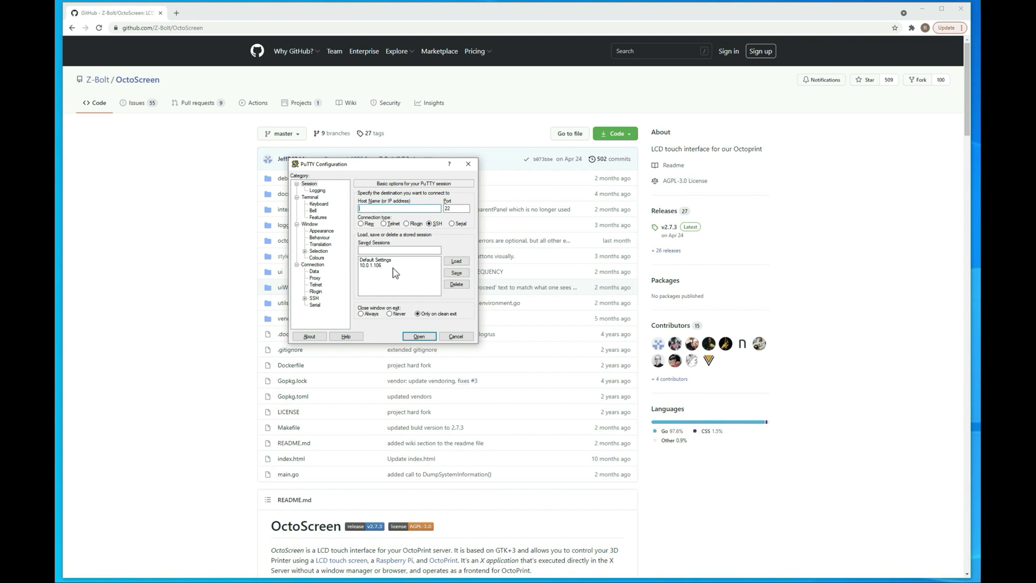
{"action": "mouse_move", "coordinate": [381, 269]}
{"action": "type", "text": "pi"}
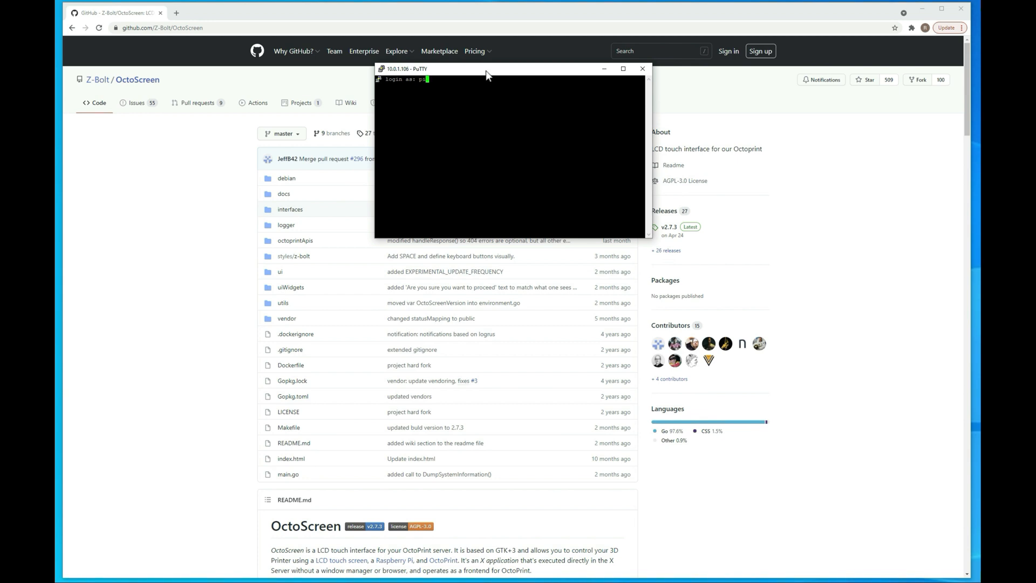
Log in to the OctoPi at 10.0.1.106 with the username and password
{"action": "key", "text": "Return"}
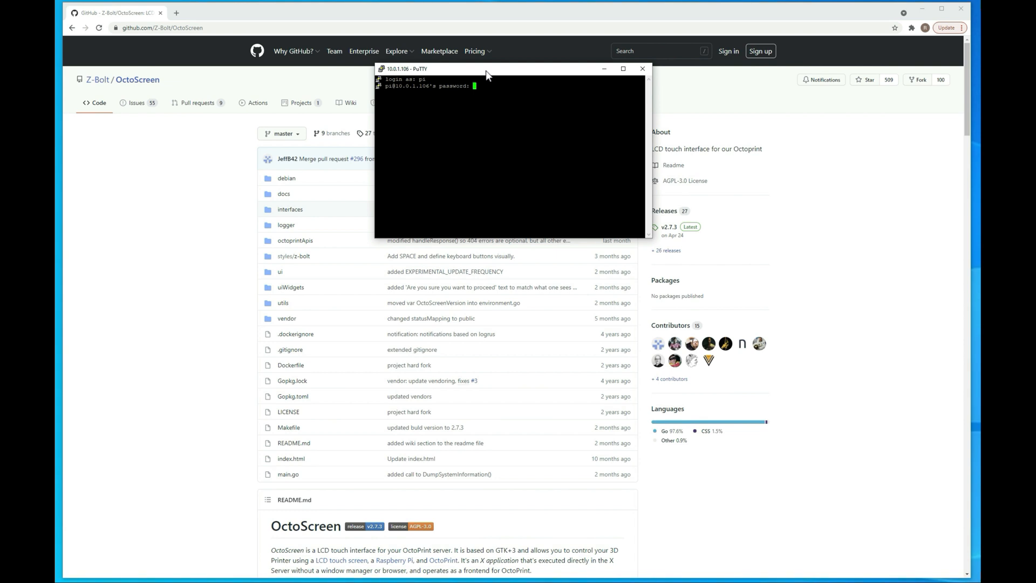
{"action": "key", "text": "Return"}
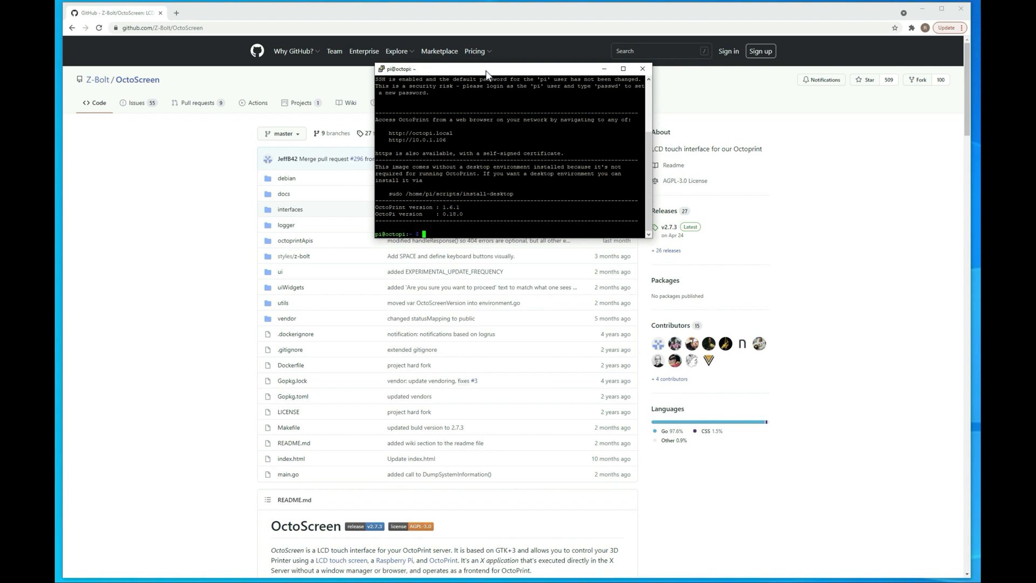
Move the terminal left and run 'sudo apt-get update' to refresh package lists
{"action": "left_click_drag", "start_coordinate": [485, 68], "coordinate": [191, 47]}
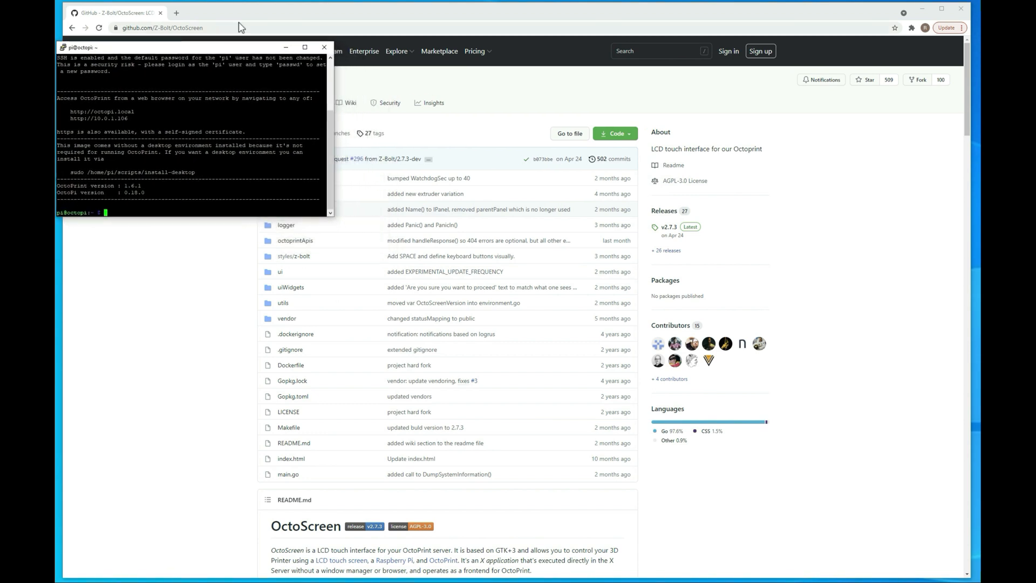
{"action": "mouse_move", "coordinate": [236, 52]}
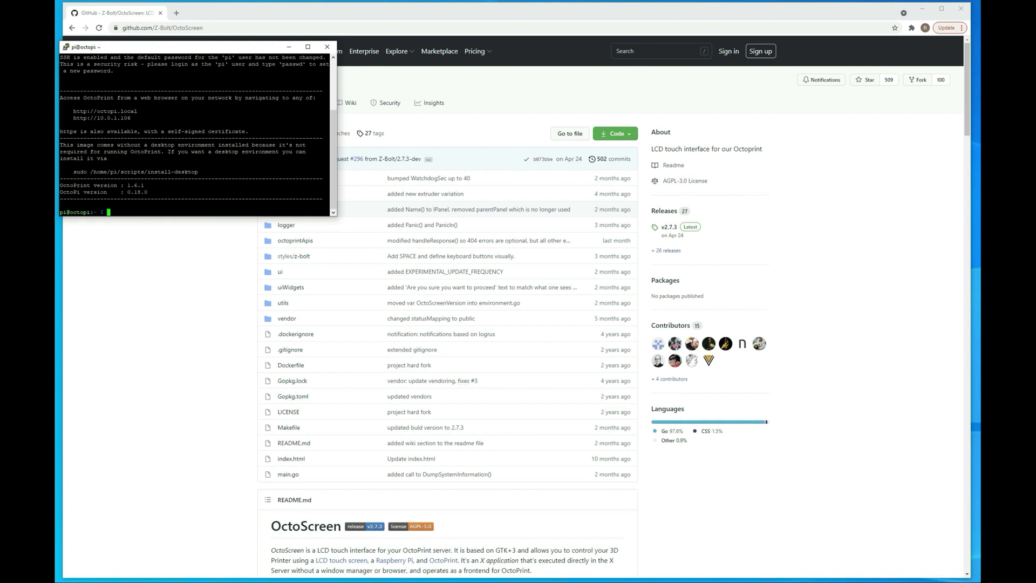
{"action": "type", "text": "sudo apt-get update"}
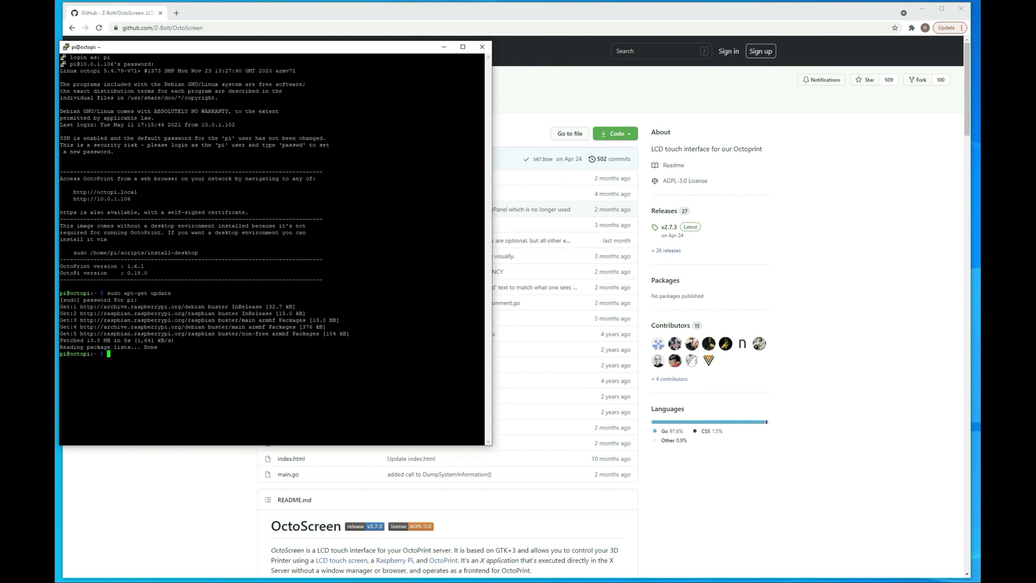
{"action": "mouse_move", "coordinate": [786, 448]}
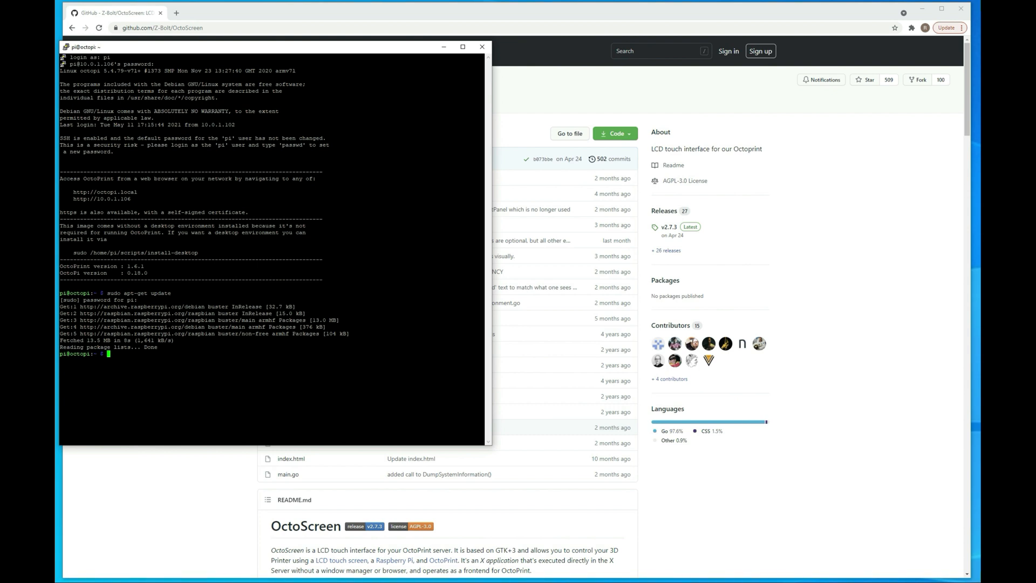
{"action": "mouse_move", "coordinate": [435, 47]}
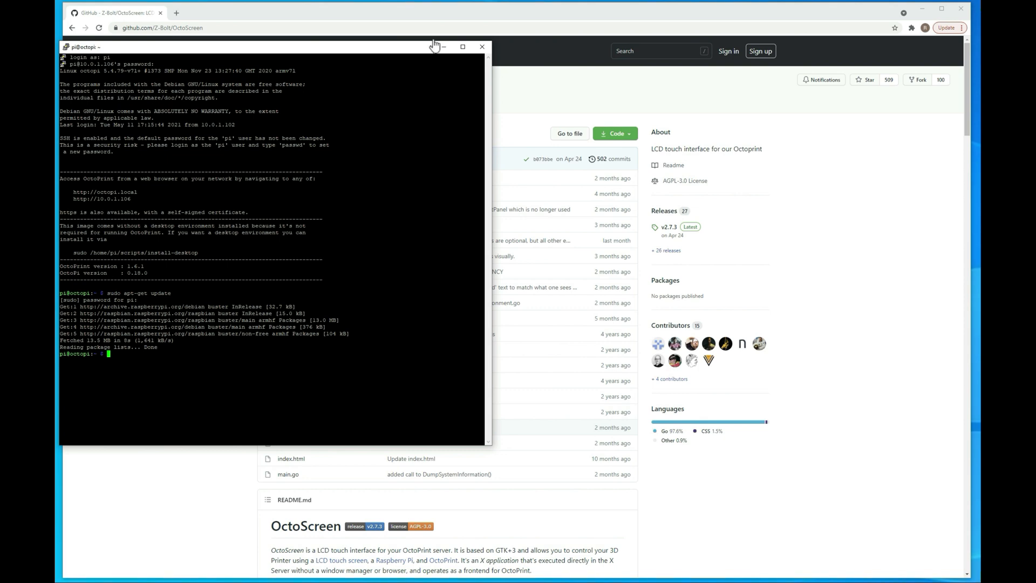
Select the Raspbian dependency install command in the OctoScreen README's Installation section
{"action": "left_click", "coordinate": [482, 47]}
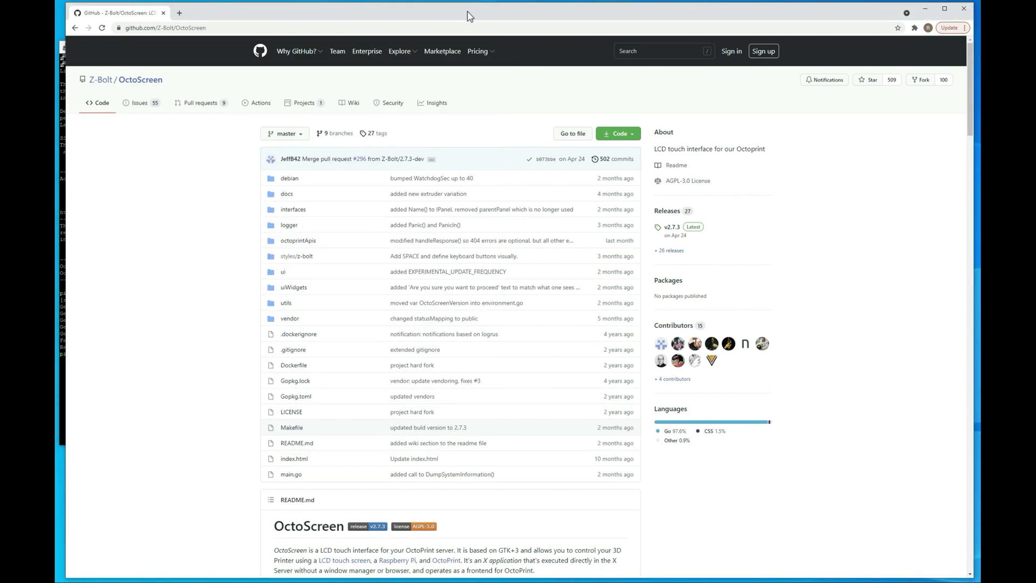
{"action": "scroll", "scroll_direction": "down", "scroll_amount": 3}
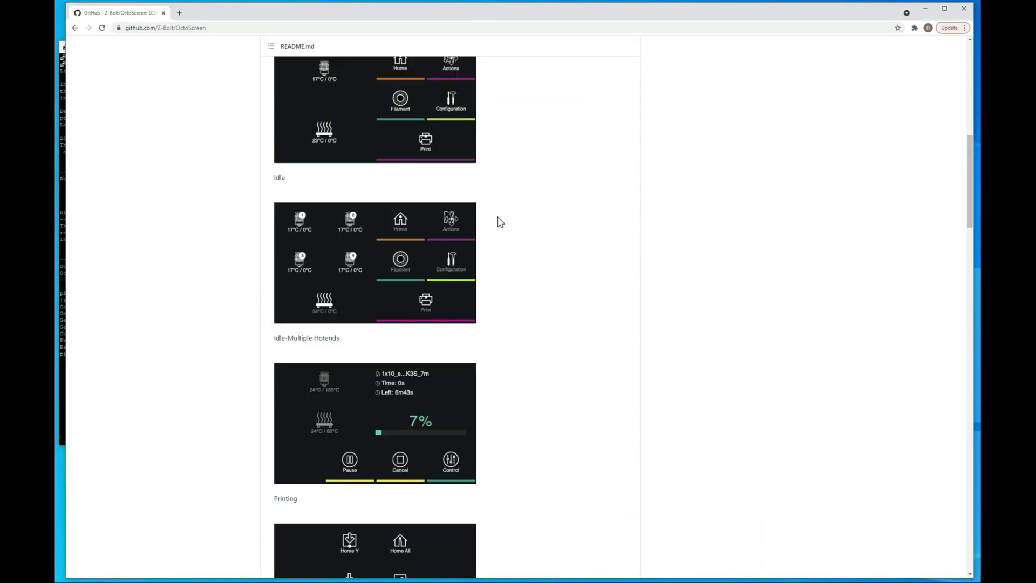
{"action": "scroll", "scroll_direction": "down", "scroll_amount": 3}
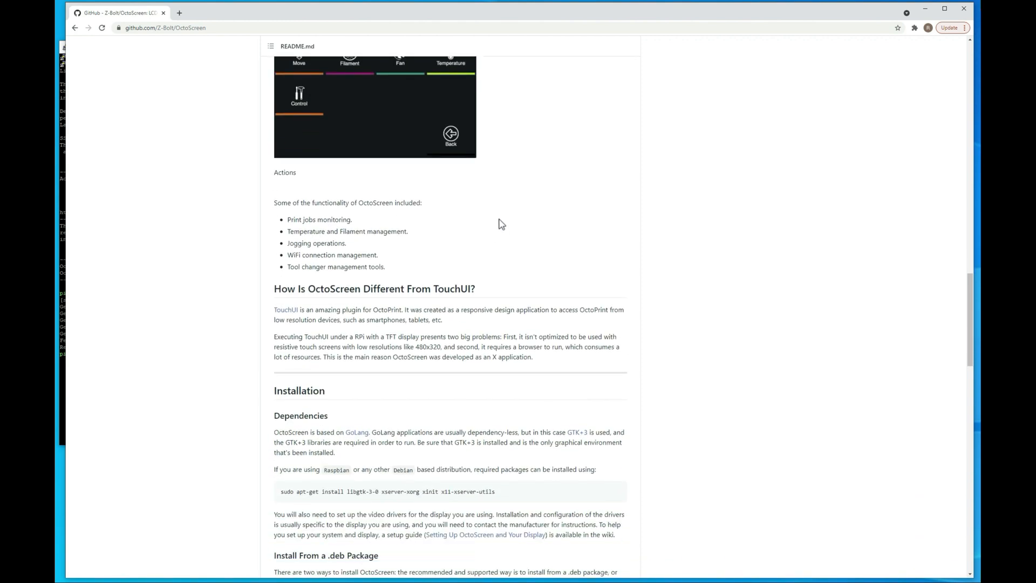
{"action": "scroll", "scroll_direction": "down", "scroll_amount": 3}
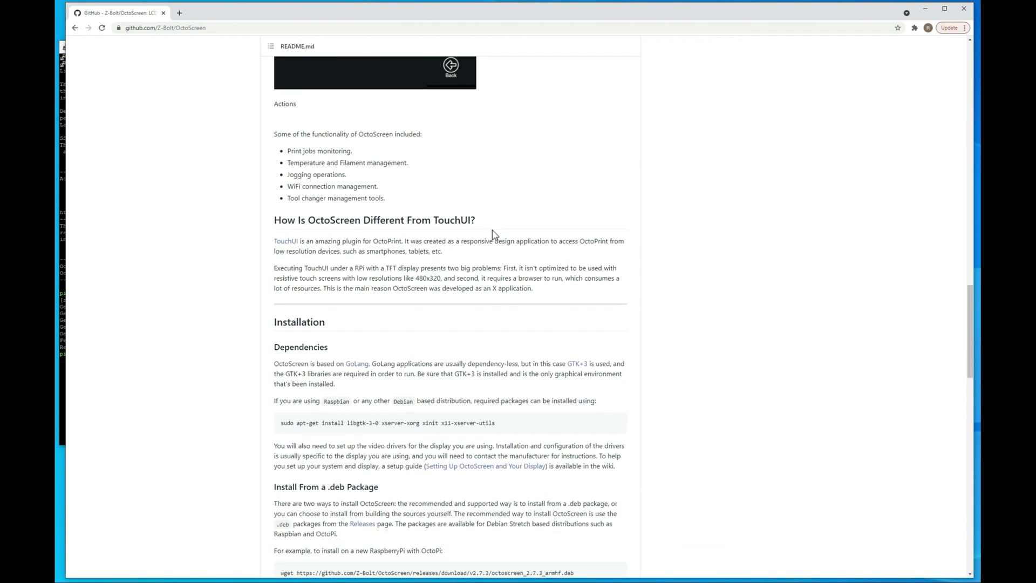
{"action": "scroll", "scroll_direction": "down", "scroll_amount": 3}
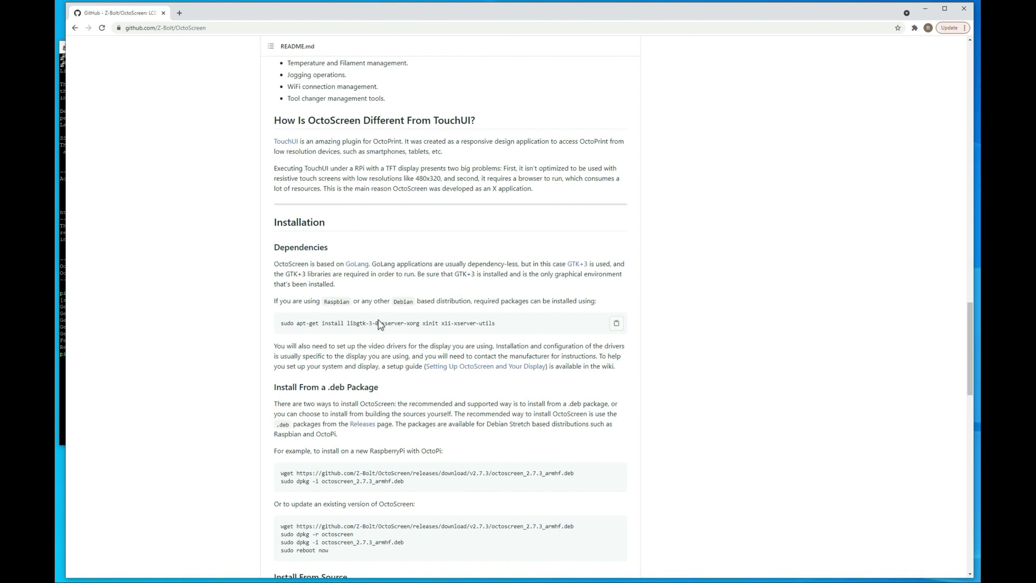
{"action": "triple_click", "coordinate": [383, 323]}
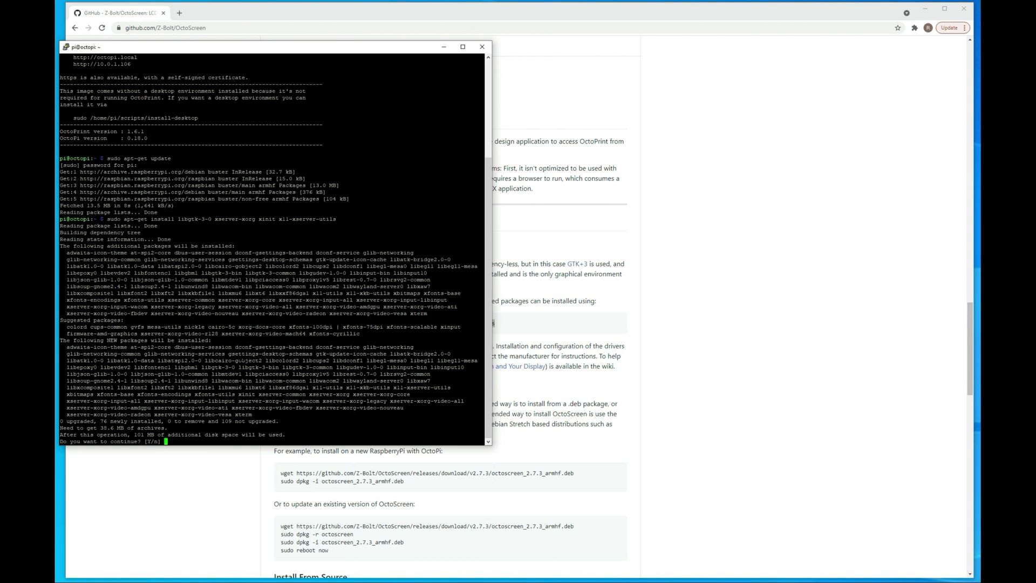
Confirm with 'y' to install libgtk-3-0, xserver-xorg, xinit and x11-xserver-utils
{"action": "type", "text": "y"}
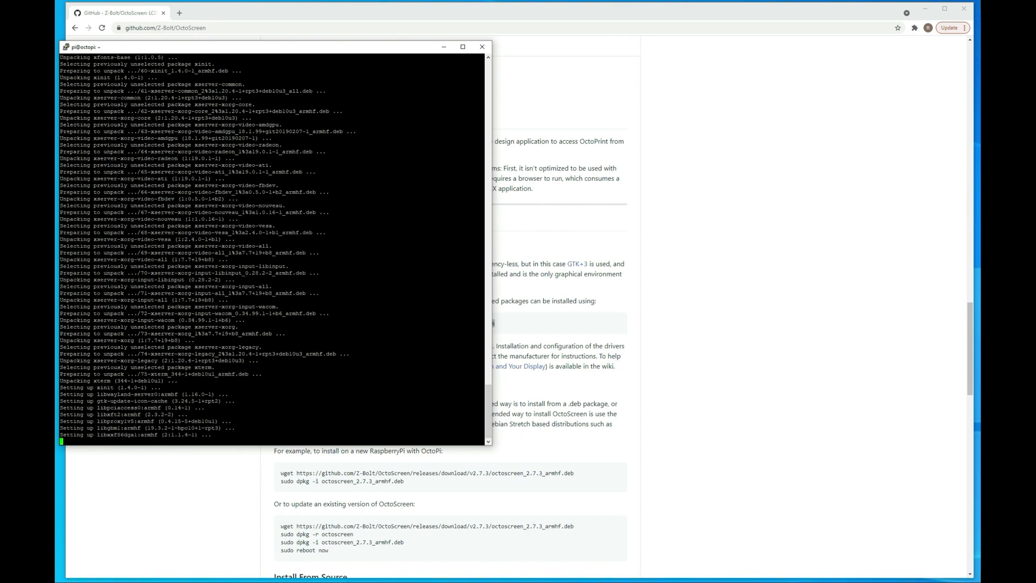
{"action": "scroll", "scroll_direction": "down", "scroll_amount": 3}
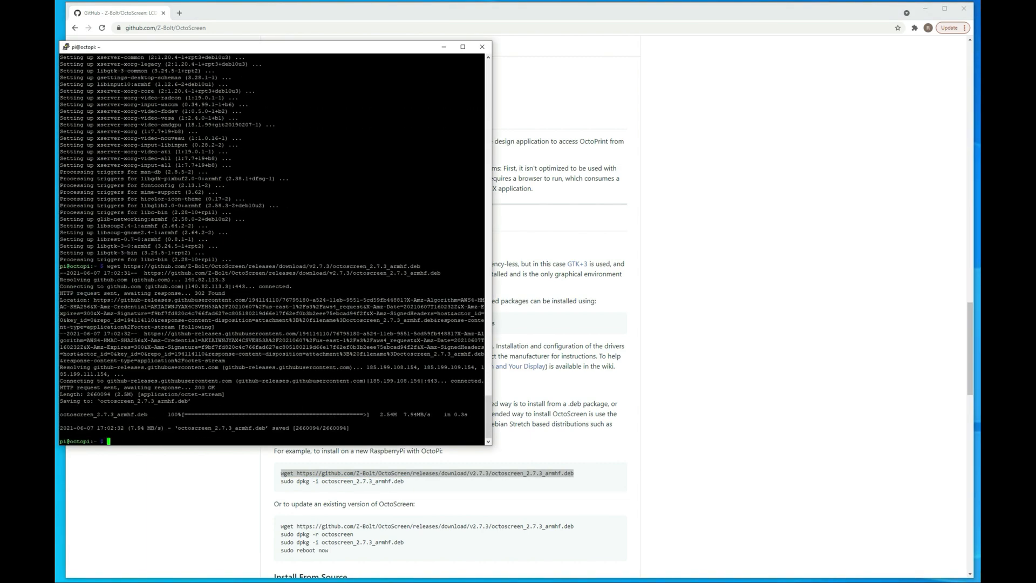
{"action": "mouse_move", "coordinate": [416, 485]}
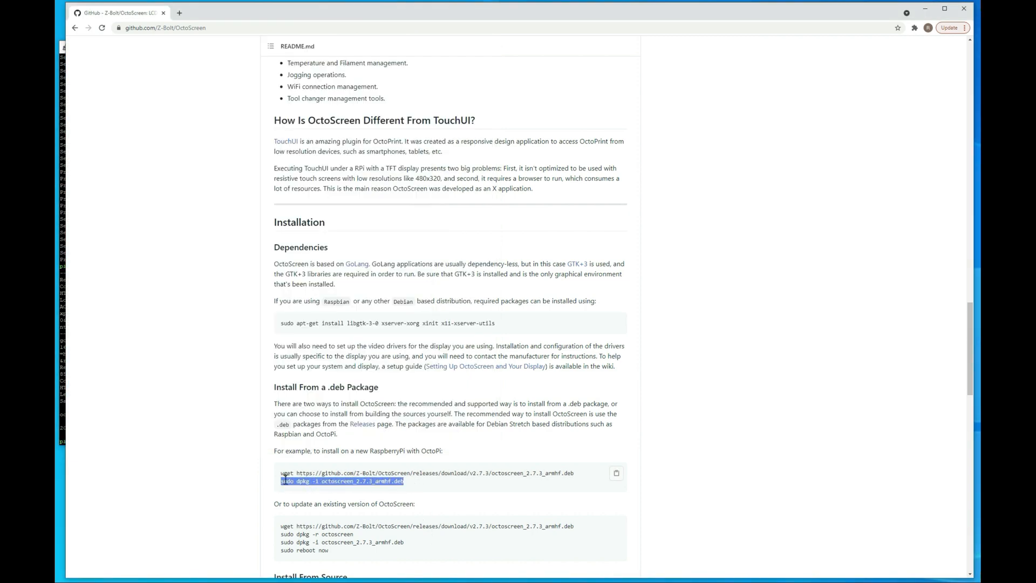
{"action": "mouse_move", "coordinate": [71, 408]}
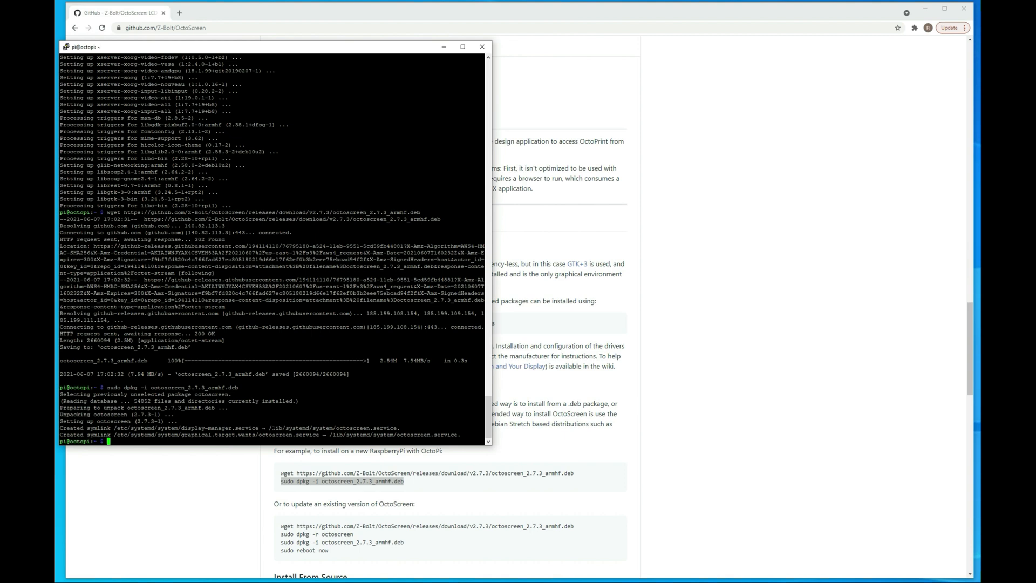
Open /boot/config.txt in nano and edit the display lines at its end
{"action": "type", "text": "sudo nano /boot/"}
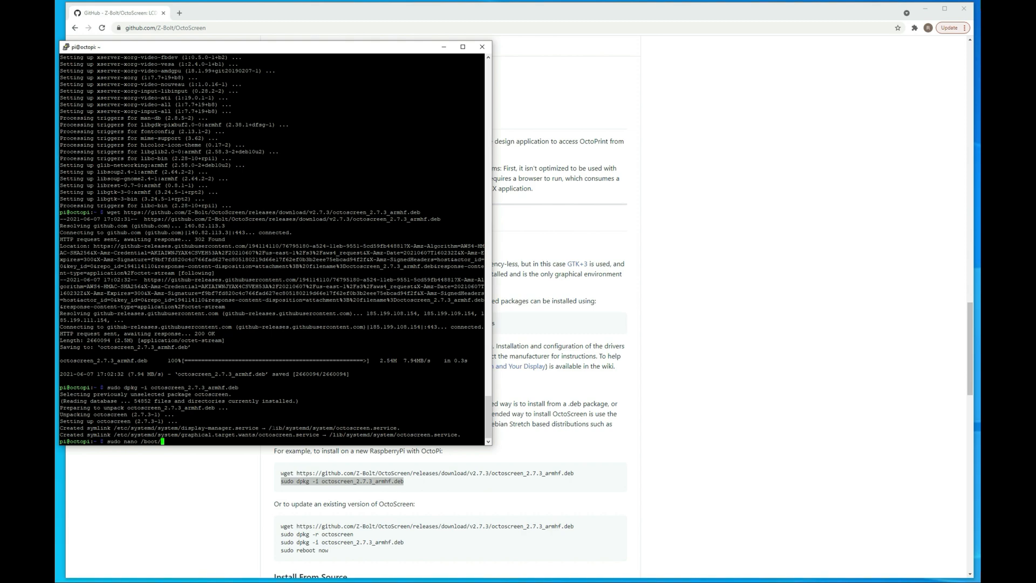
{"action": "type", "text": "config.txt"}
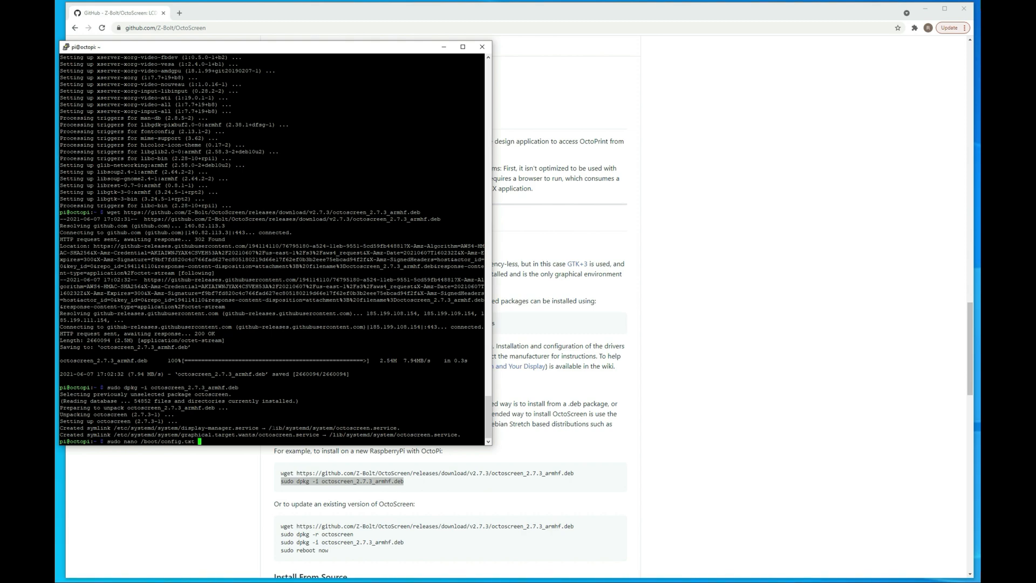
{"action": "key", "text": "Return"}
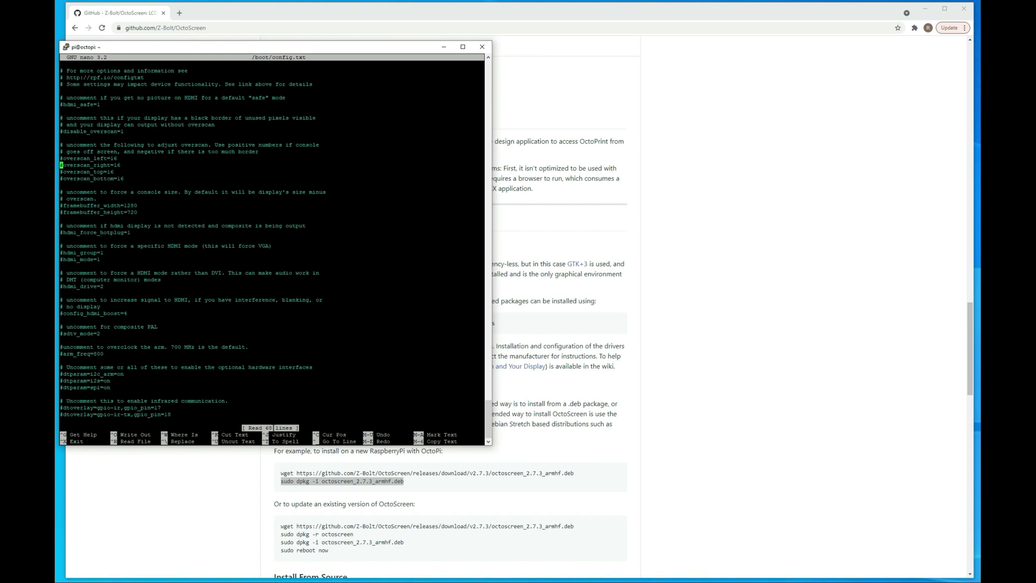
{"action": "scroll", "scroll_direction": "down", "scroll_amount": 3}
{"action": "type", "text": "lcd_rotate="}
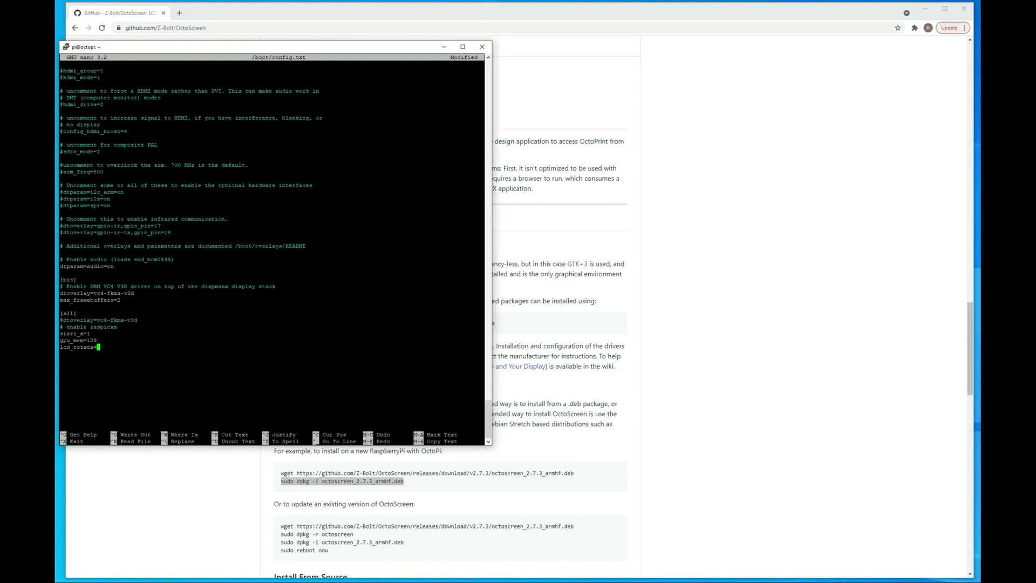
{"action": "type", "text": "2"}
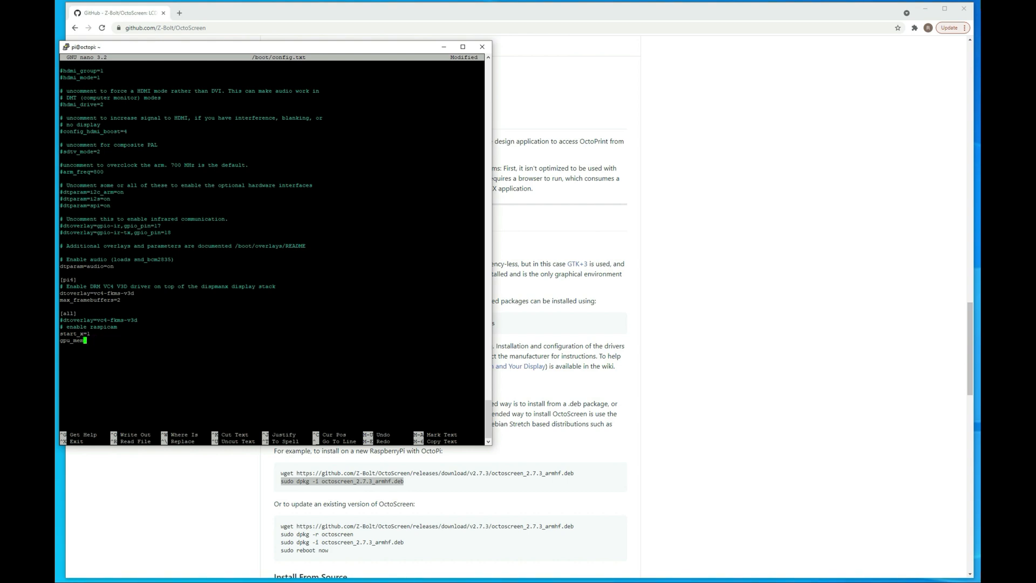
Save and exit nano, then type 'sudo reboot' at the shell
{"action": "key", "text": "ctrl+x"}
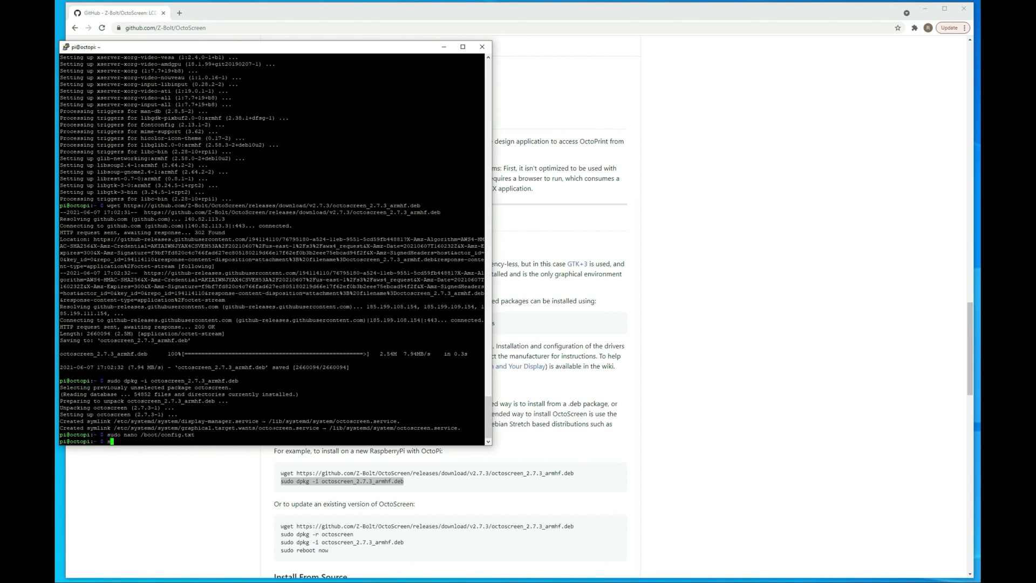
{"action": "type", "text": "sudo rebo"}
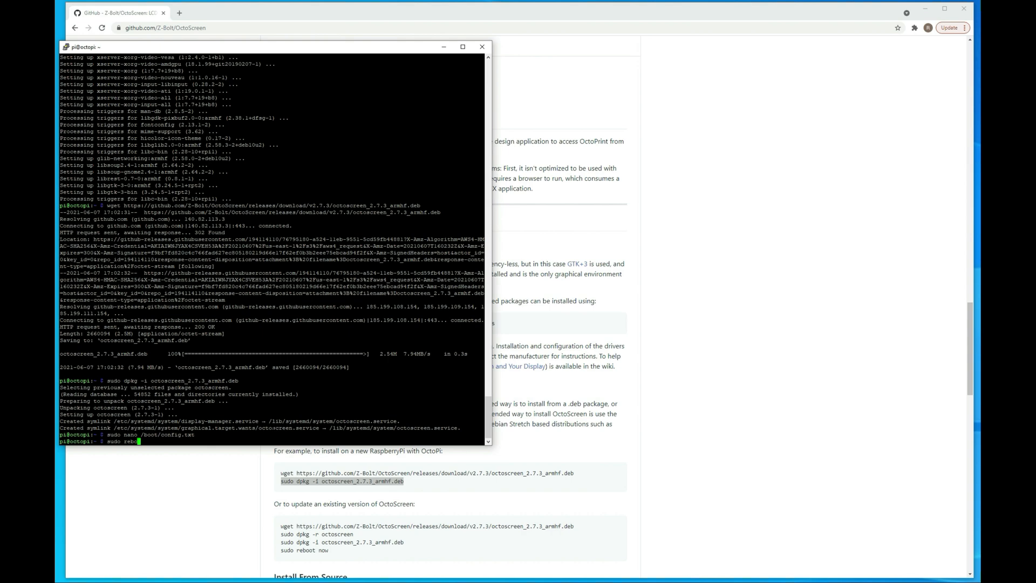
{"action": "type", "text": "o"}
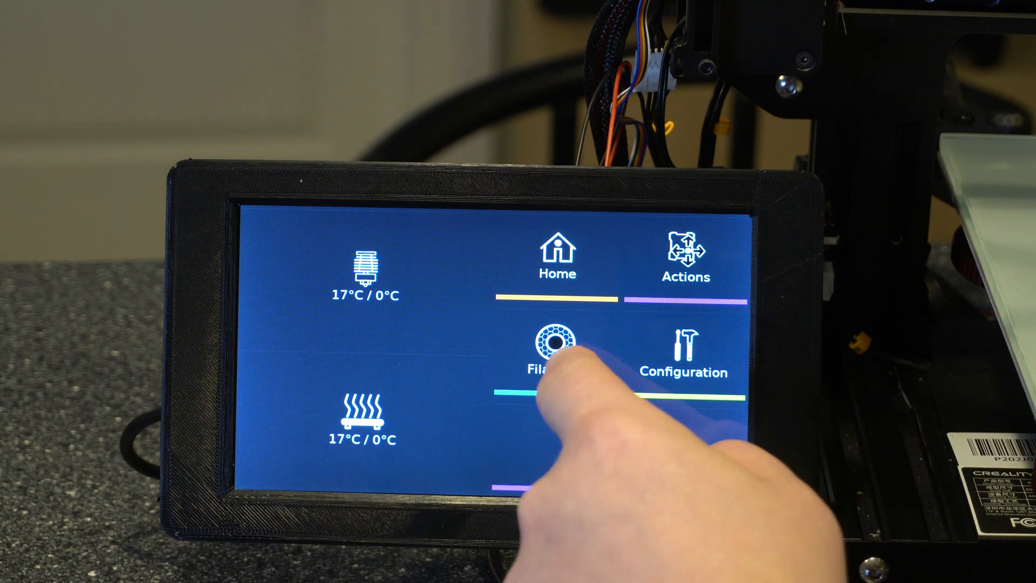
Tap through OctoScreen's main menu showing hotend 77°C and bed 18°C
{"action": "left_click", "coordinate": [555, 344]}
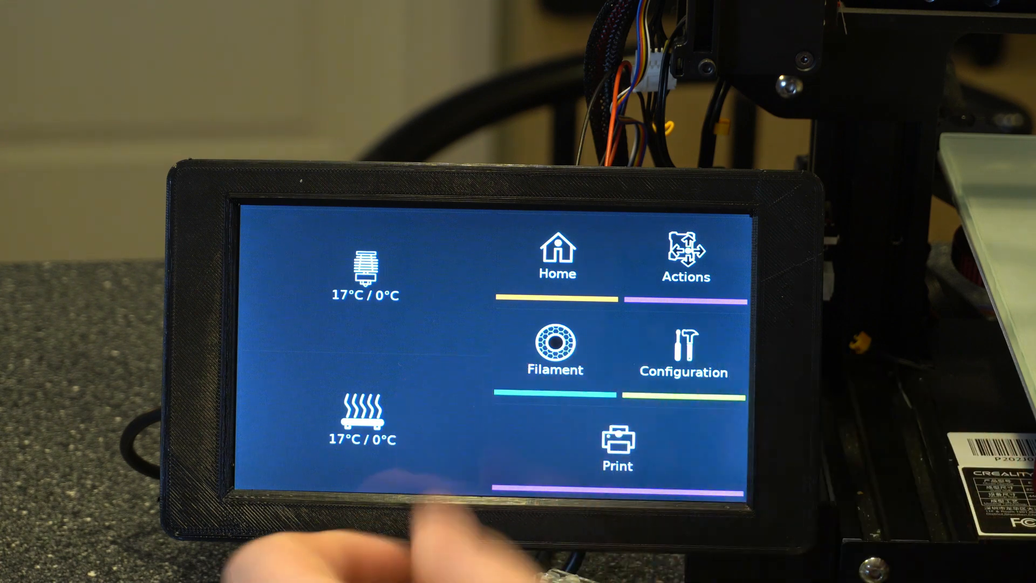
{"action": "left_click", "coordinate": [363, 271]}
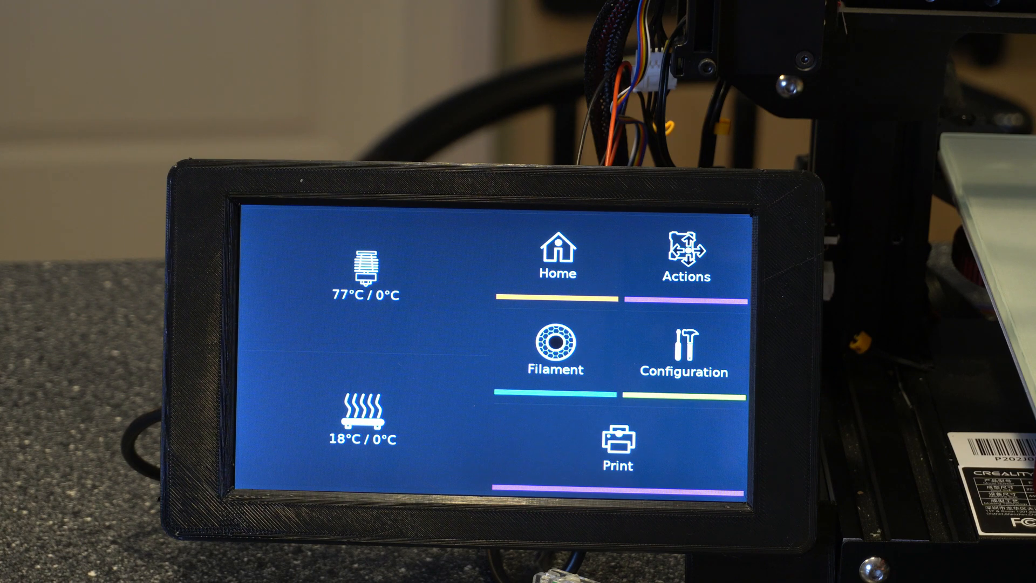
{"action": "left_click", "coordinate": [685, 347]}
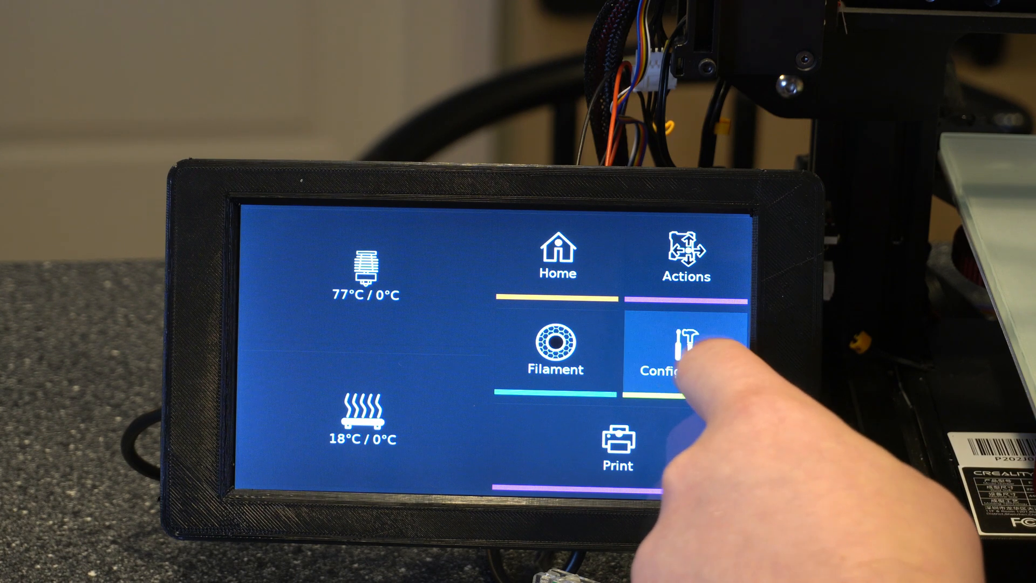
{"action": "left_click", "coordinate": [670, 350]}
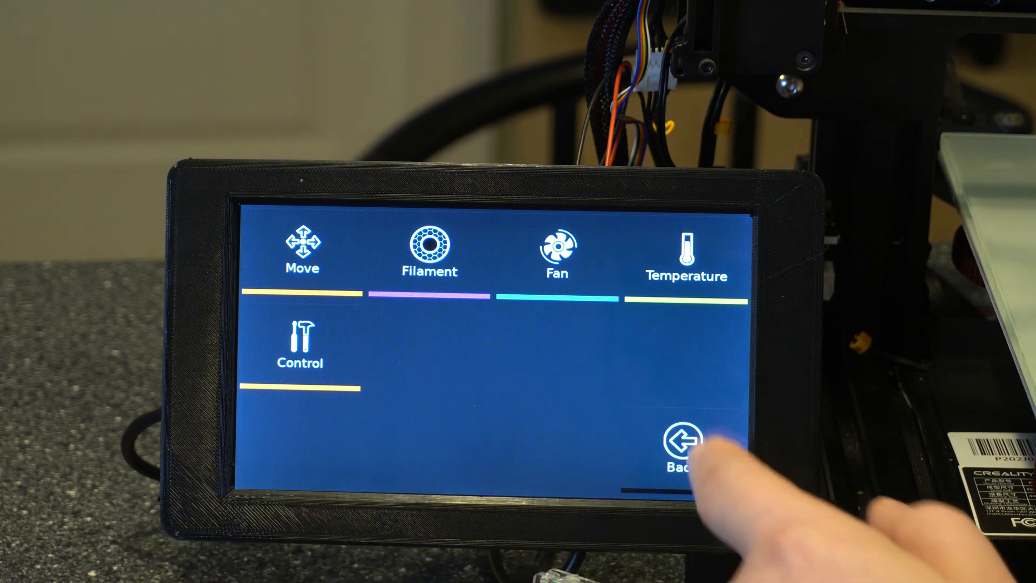
{"action": "left_click", "coordinate": [680, 443]}
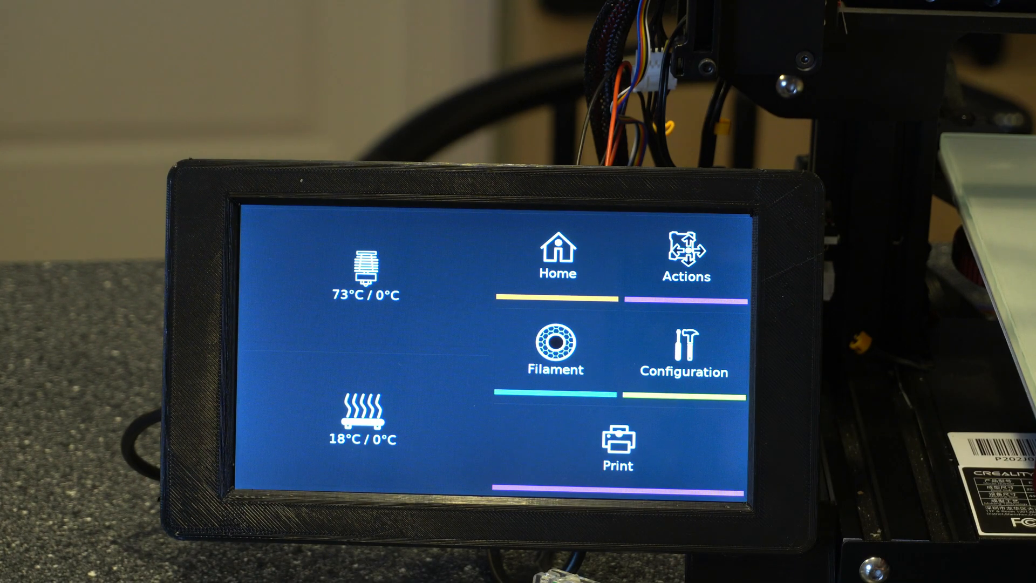